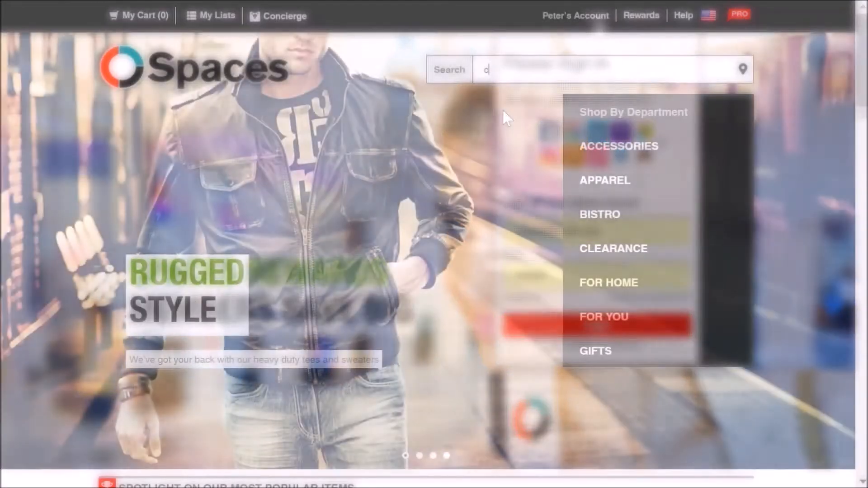
Search the Spaces store for 'coffee' to find the porcelain coffee mug set
type("offee")
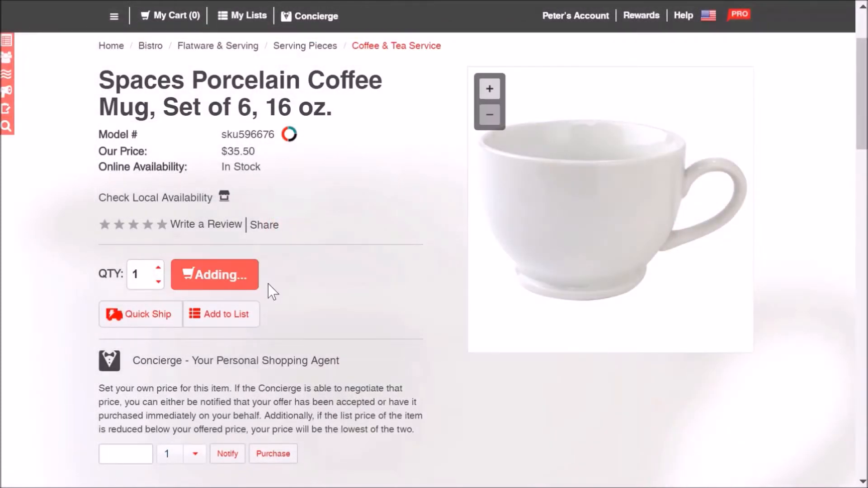
Check out the mug with NorthPark Center in-store pickup as the delivery method
left_click(215, 274)
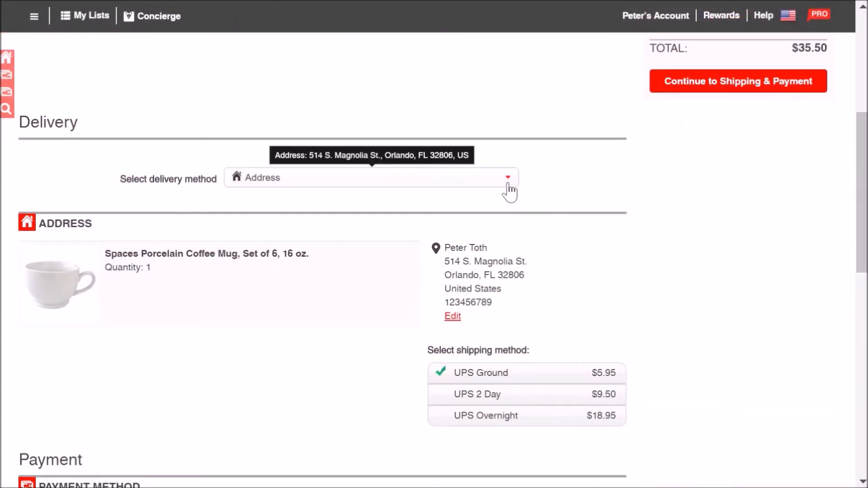
left_click(506, 177)
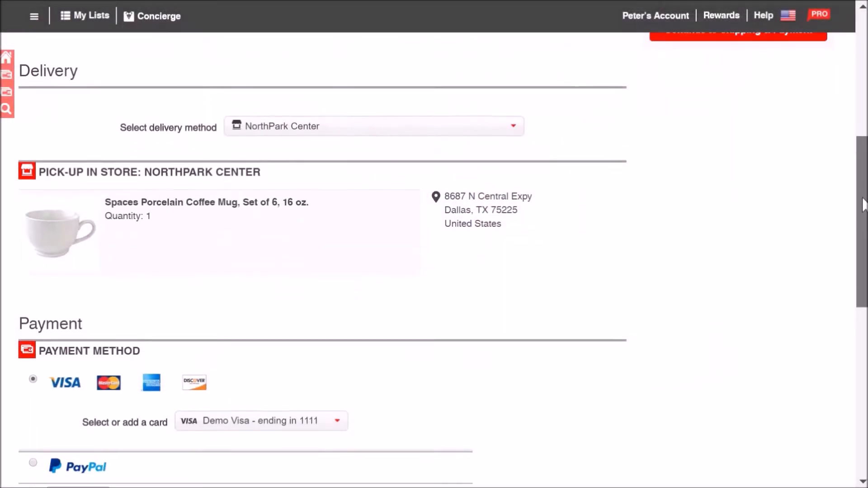
left_click(737, 30)
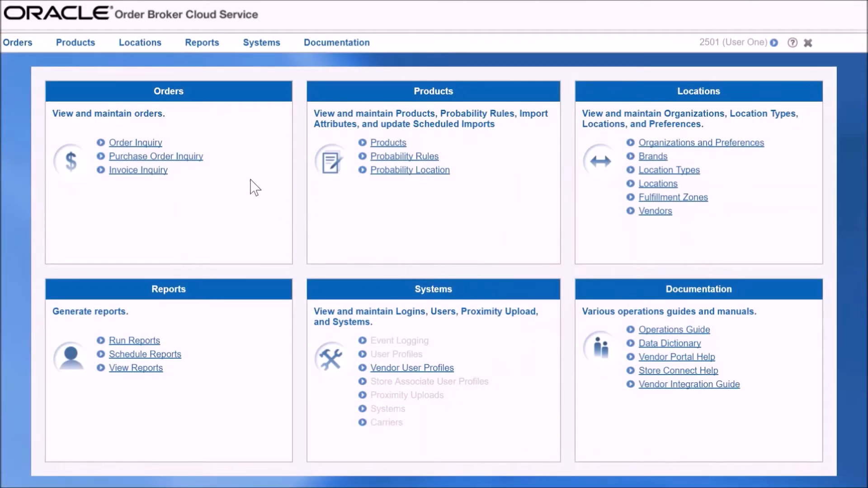
Enter order 1351-001 with NorthPark Center pickup and order date 08/30/2017 in Order Inquiry
left_click(136, 142)
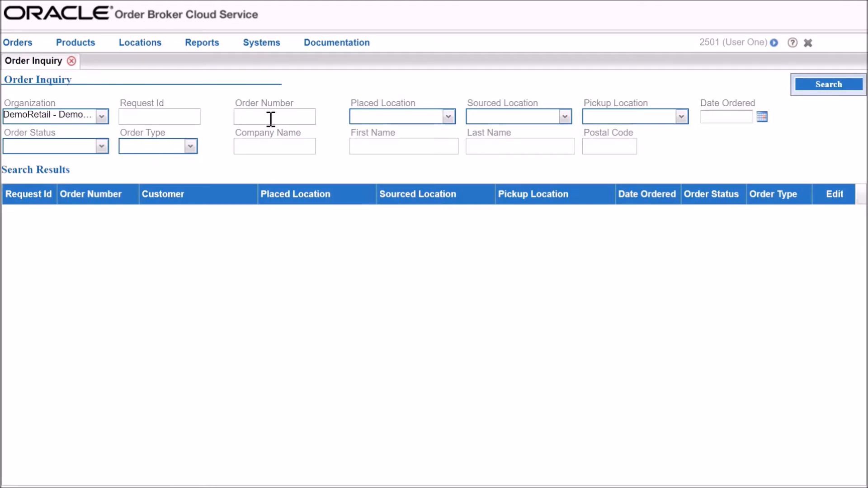
type("1351-001")
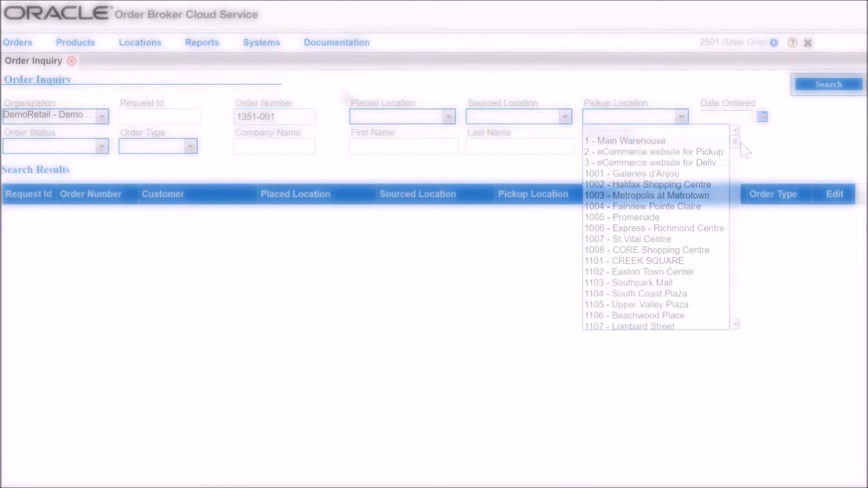
scroll("down", 3)
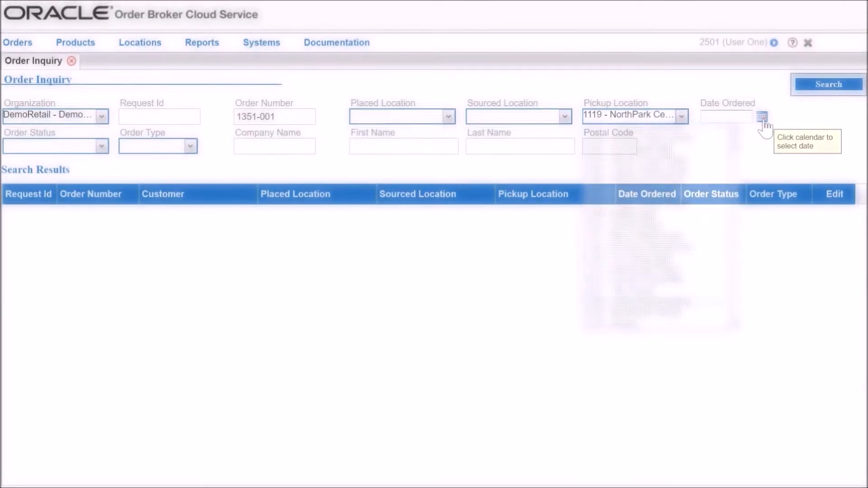
left_click(763, 116)
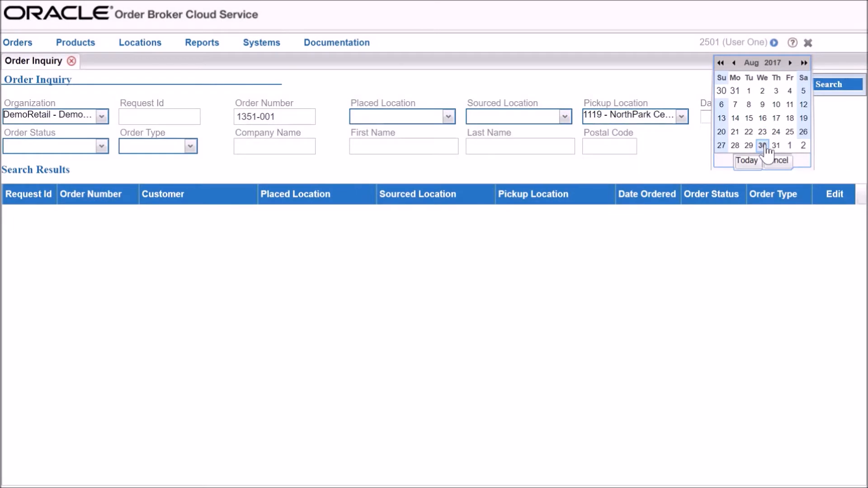
left_click(762, 145)
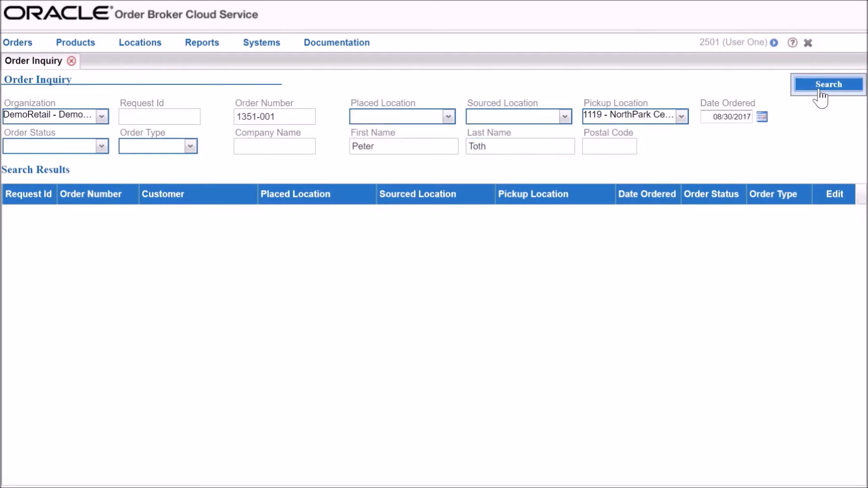
Search for the order and select the 1351-001 Polled pickup row in the results
left_click(828, 84)
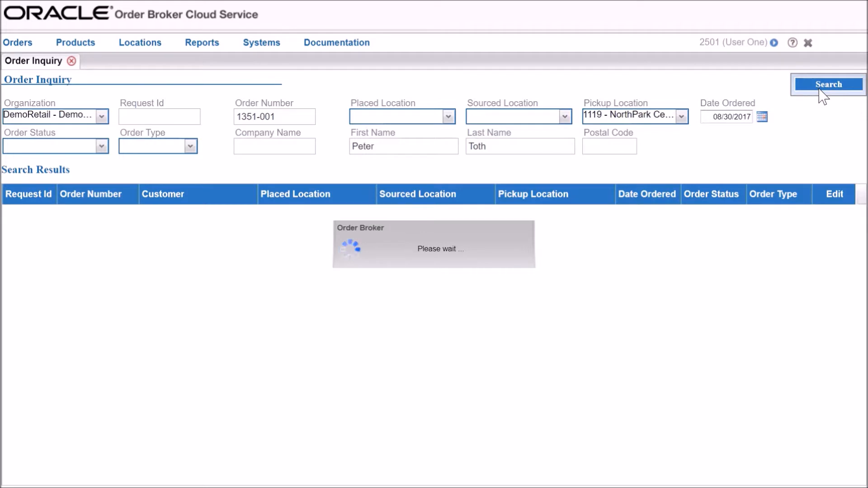
left_click(829, 85)
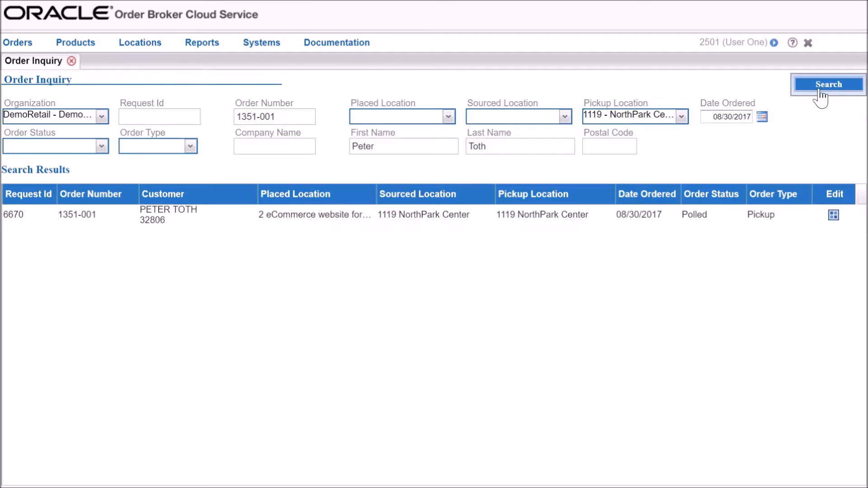
mouse_move(778, 156)
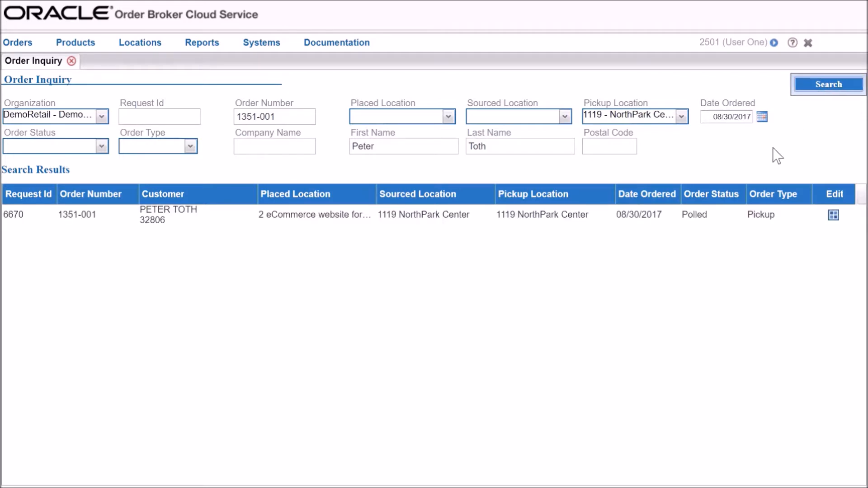
mouse_move(741, 225)
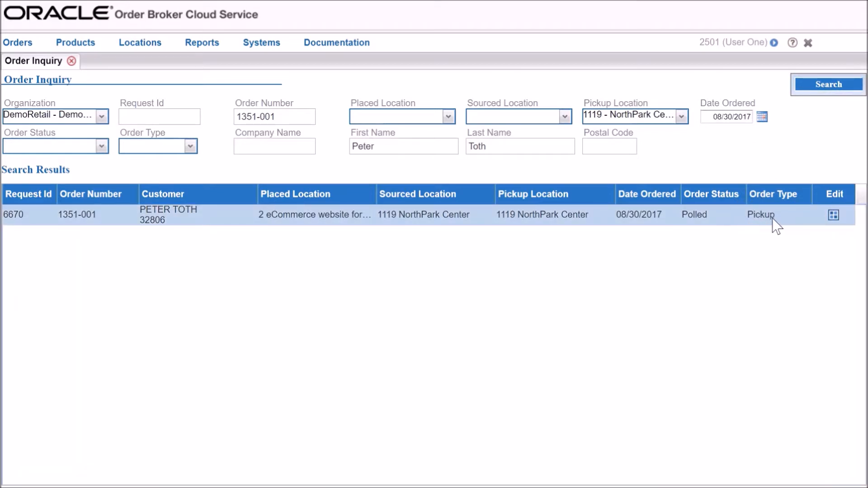
left_click(833, 215)
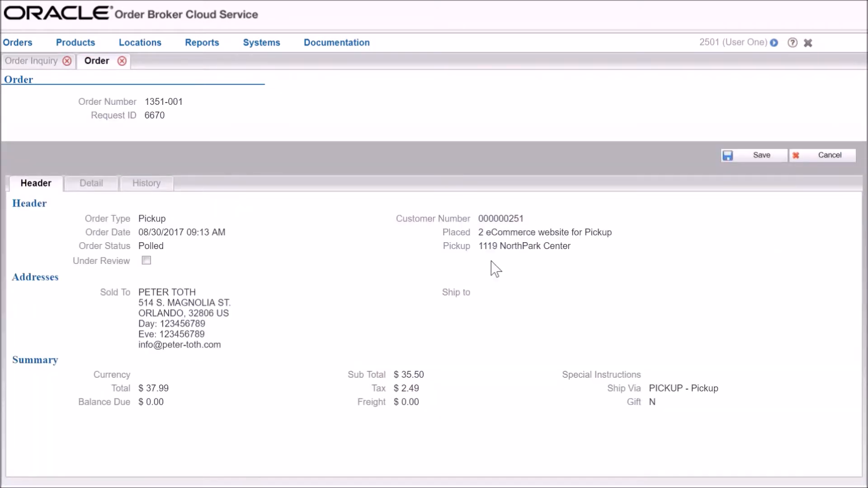
mouse_move(230, 229)
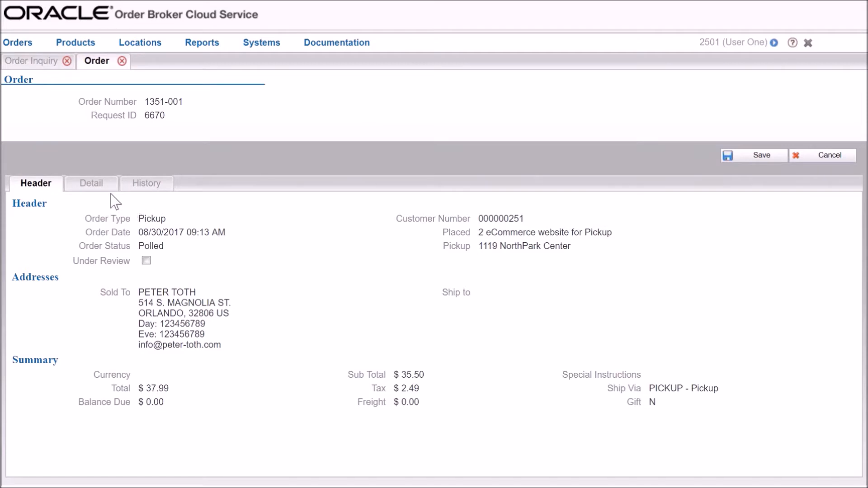
mouse_move(105, 197)
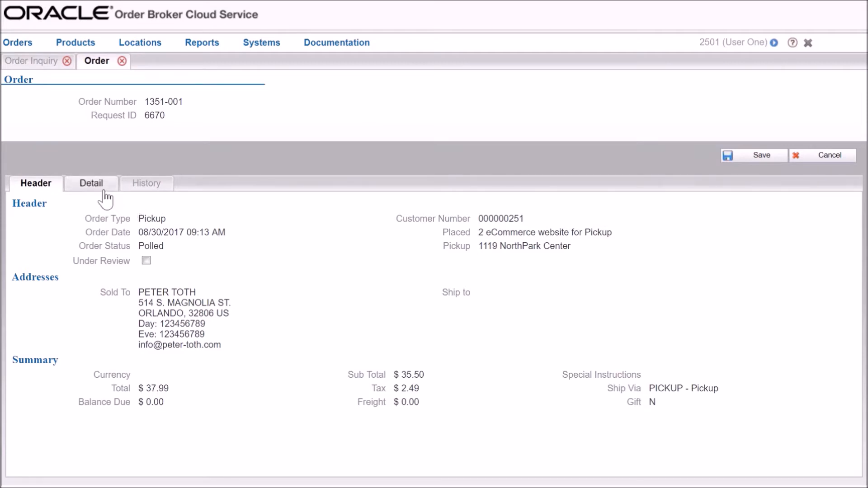
Review order 1351-001's line details and its New Order to Polled status history
left_click(90, 183)
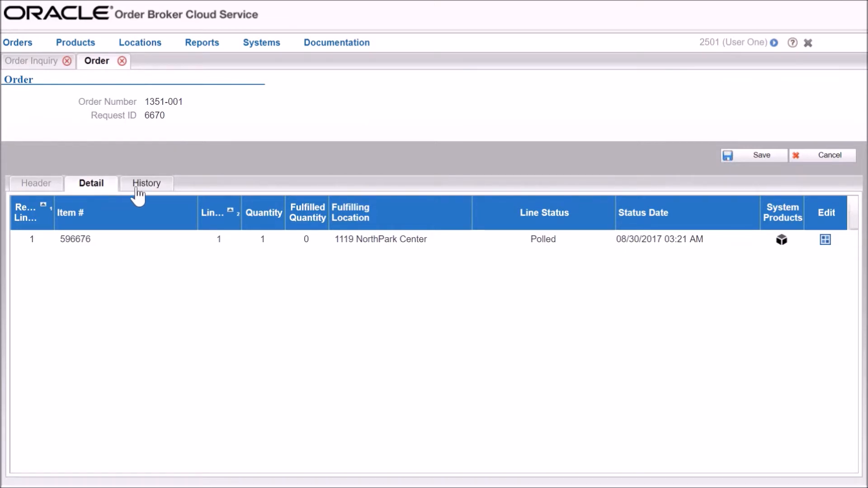
left_click(147, 183)
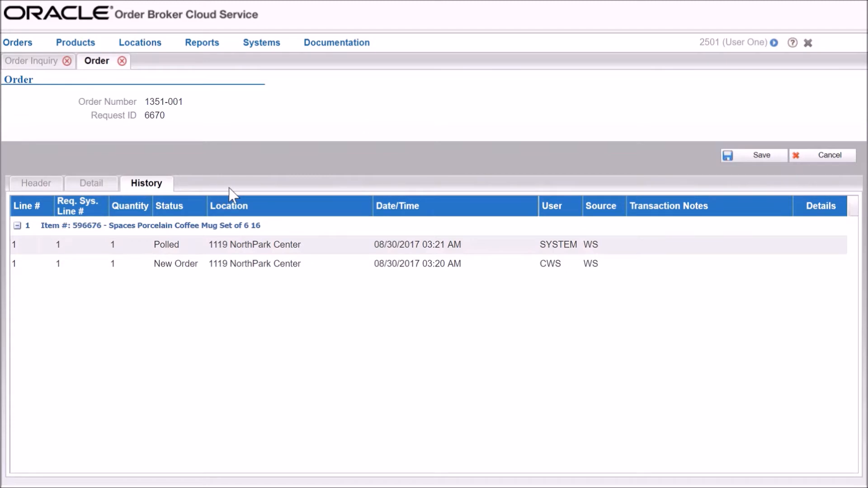
mouse_move(236, 194)
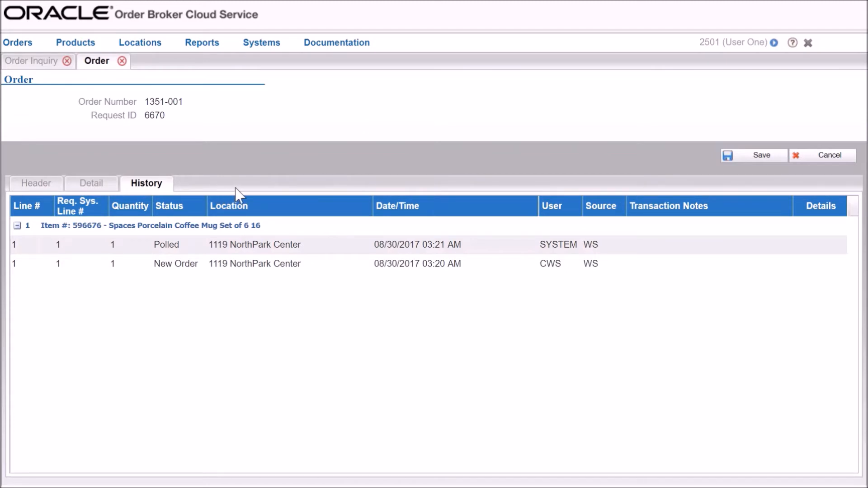
Close the order 1351-001 record, returning to the Order Inquiry results
left_click(123, 61)
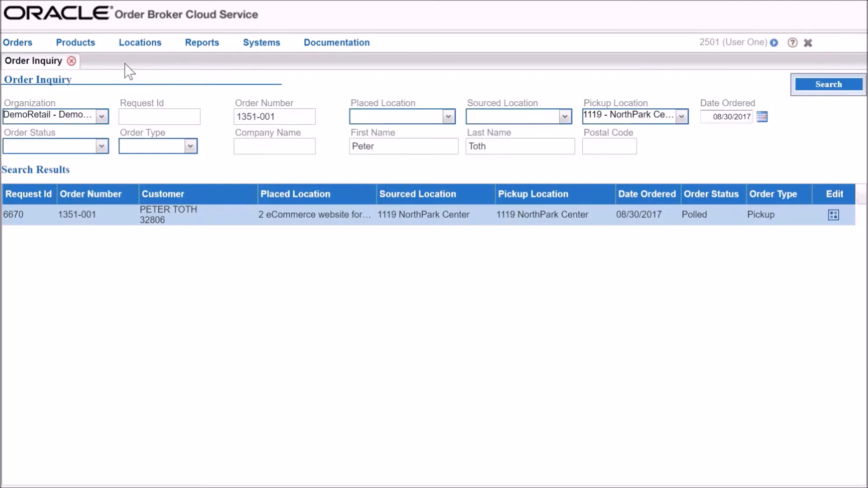
mouse_move(216, 162)
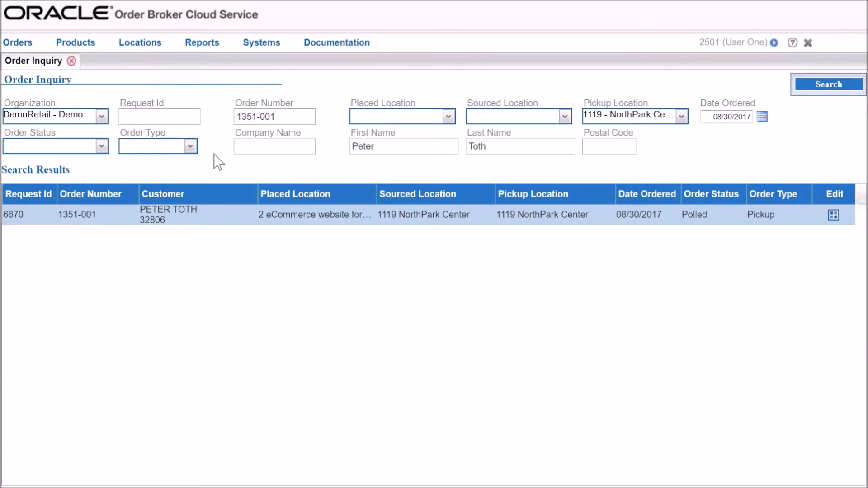
mouse_move(221, 170)
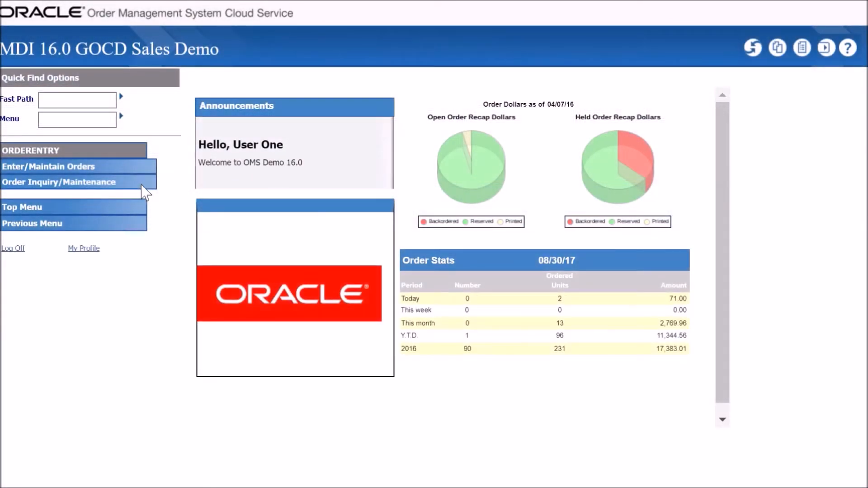
left_click(59, 182)
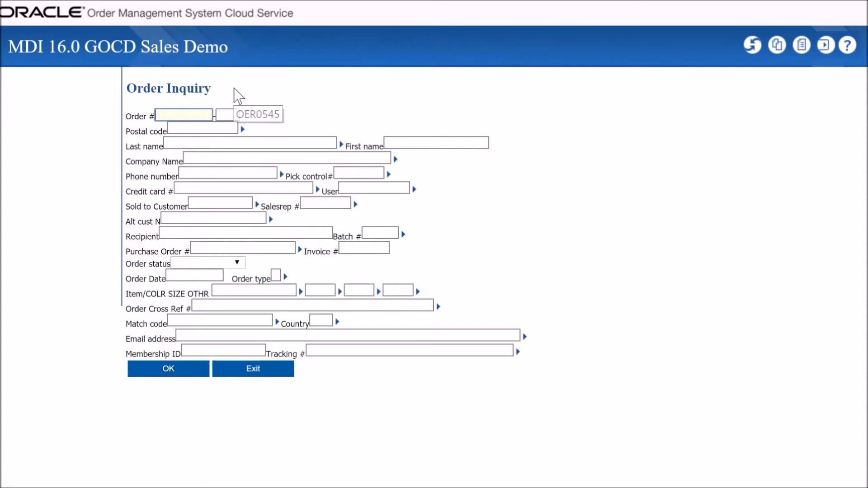
type("1351")
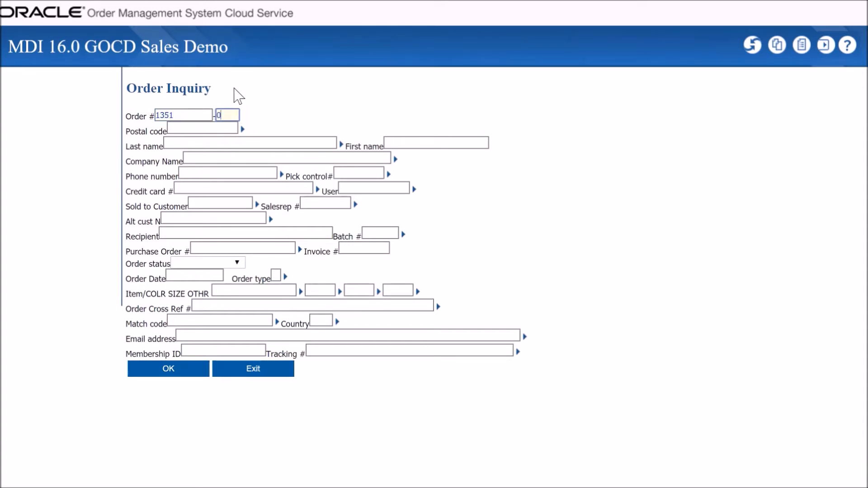
type("001")
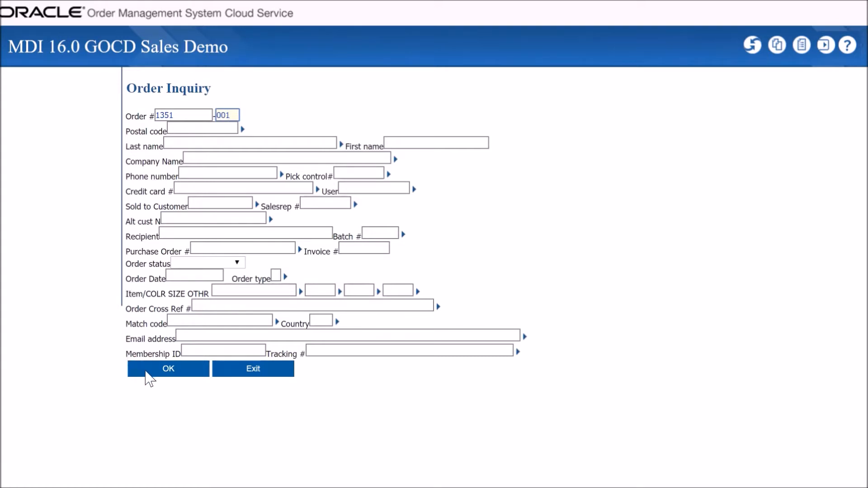
left_click(168, 369)
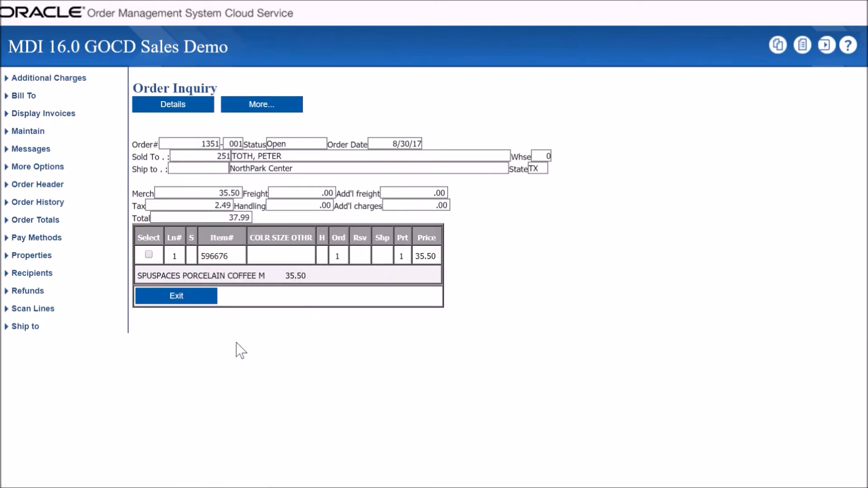
mouse_move(321, 325)
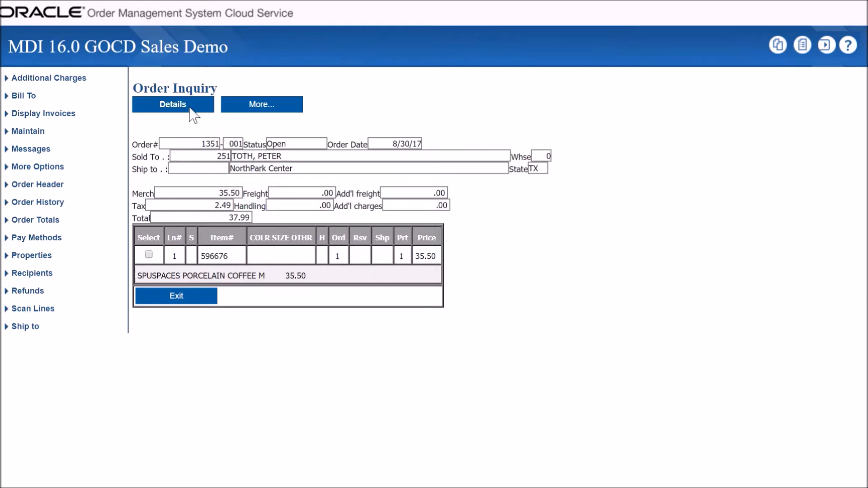
Show the Scan Order Detail listing the single coffee mug line at $35.50
left_click(172, 104)
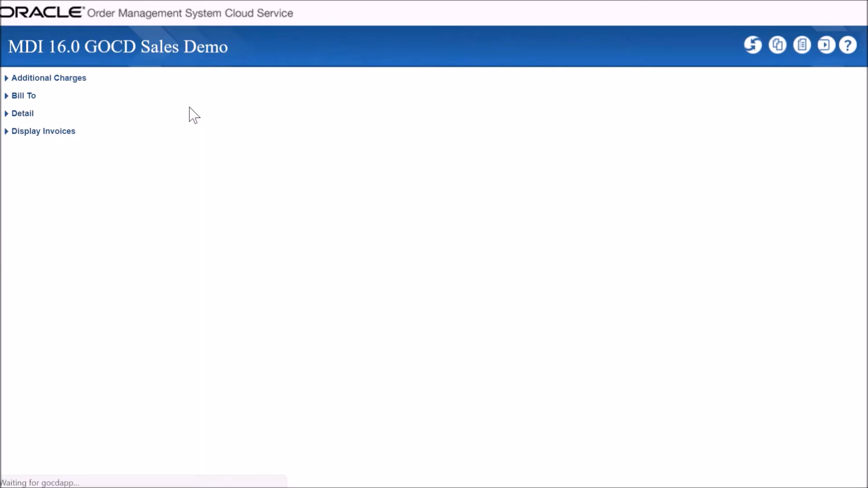
left_click(22, 113)
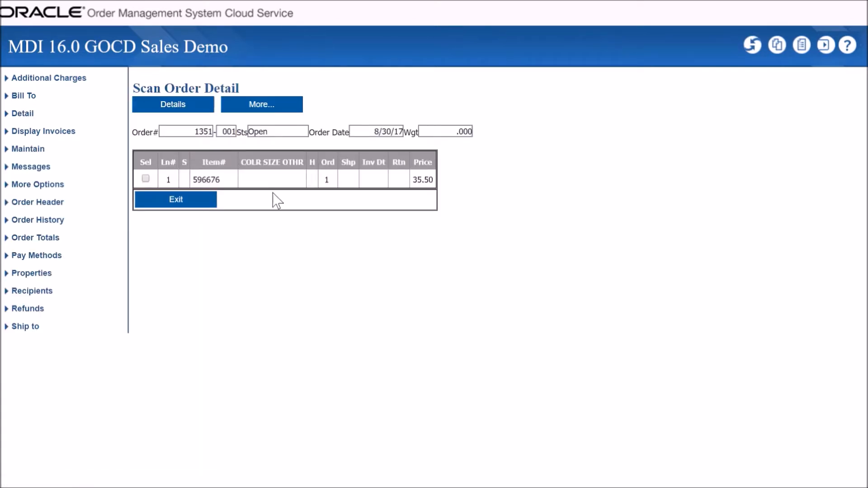
mouse_move(340, 244)
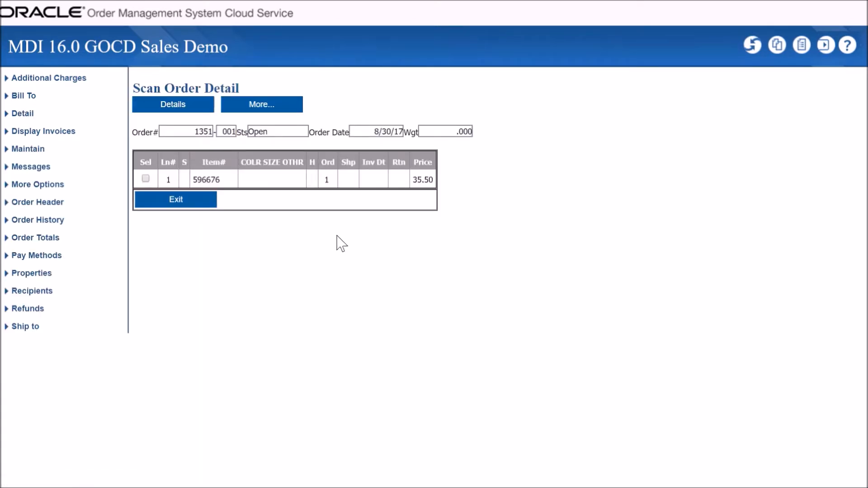